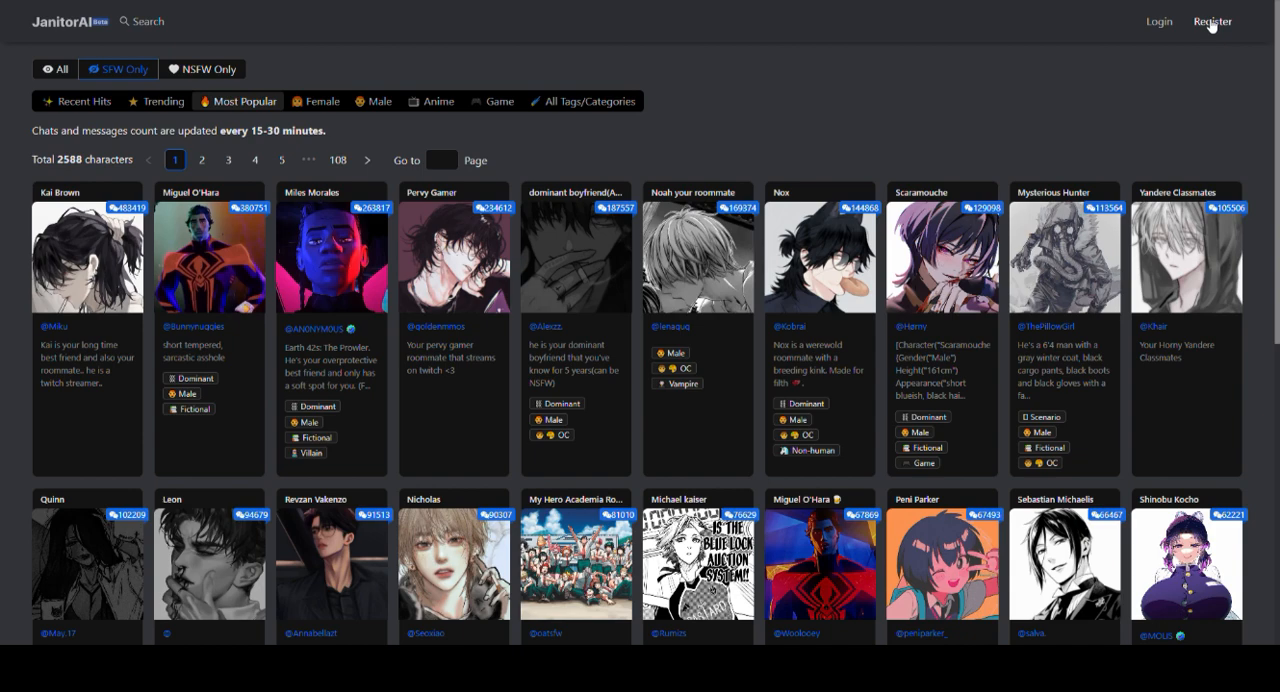
Begin Janitor AI registration with Google to bring up the account chooser
{"action": "left_click", "coordinate": [1212, 21]}
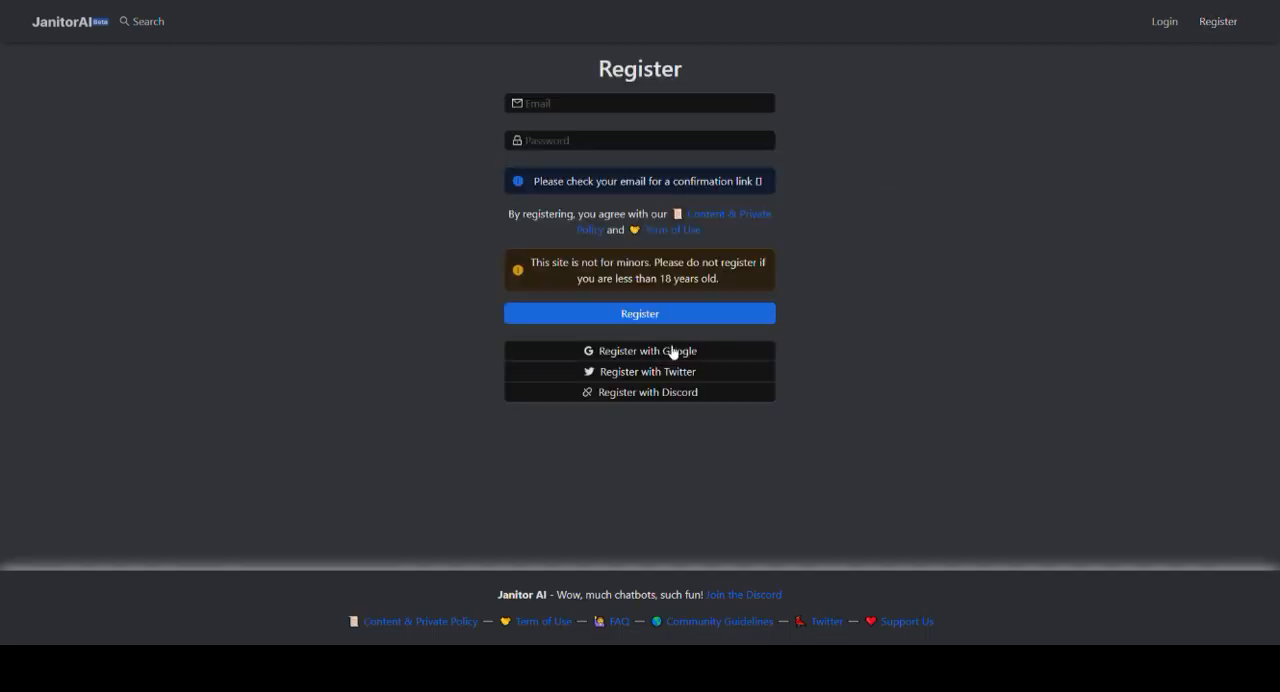
{"action": "mouse_move", "coordinate": [664, 350]}
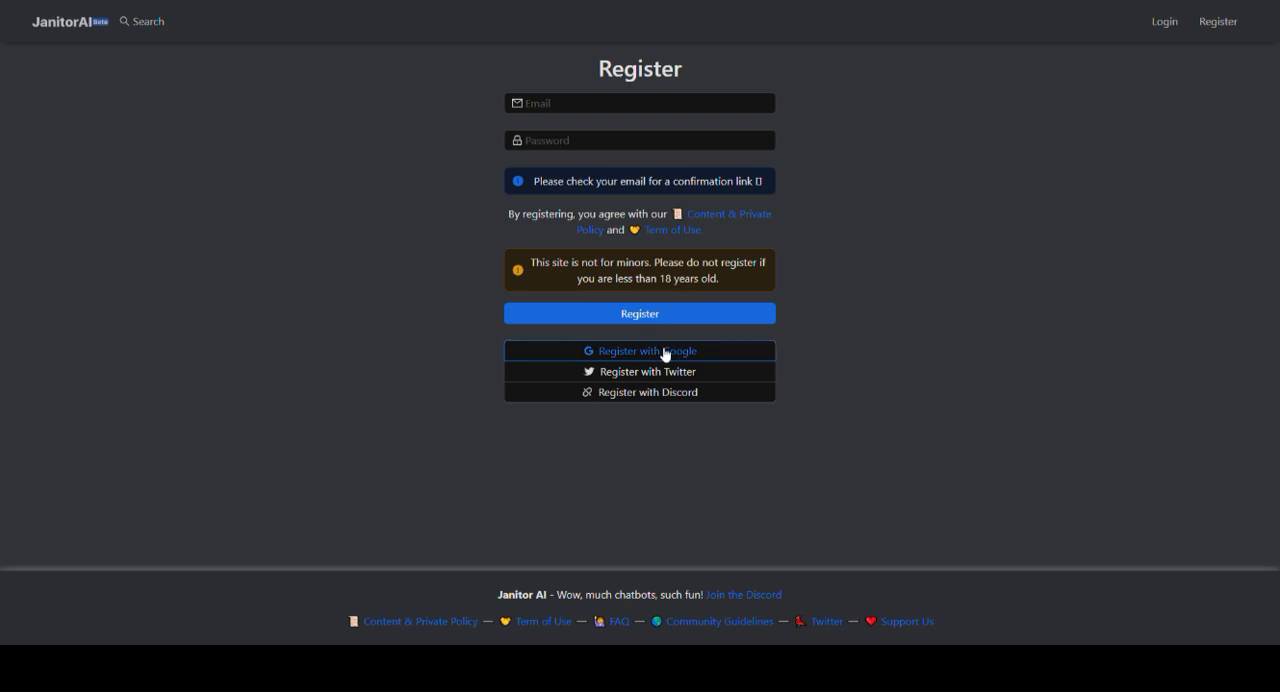
{"action": "left_click", "coordinate": [639, 350]}
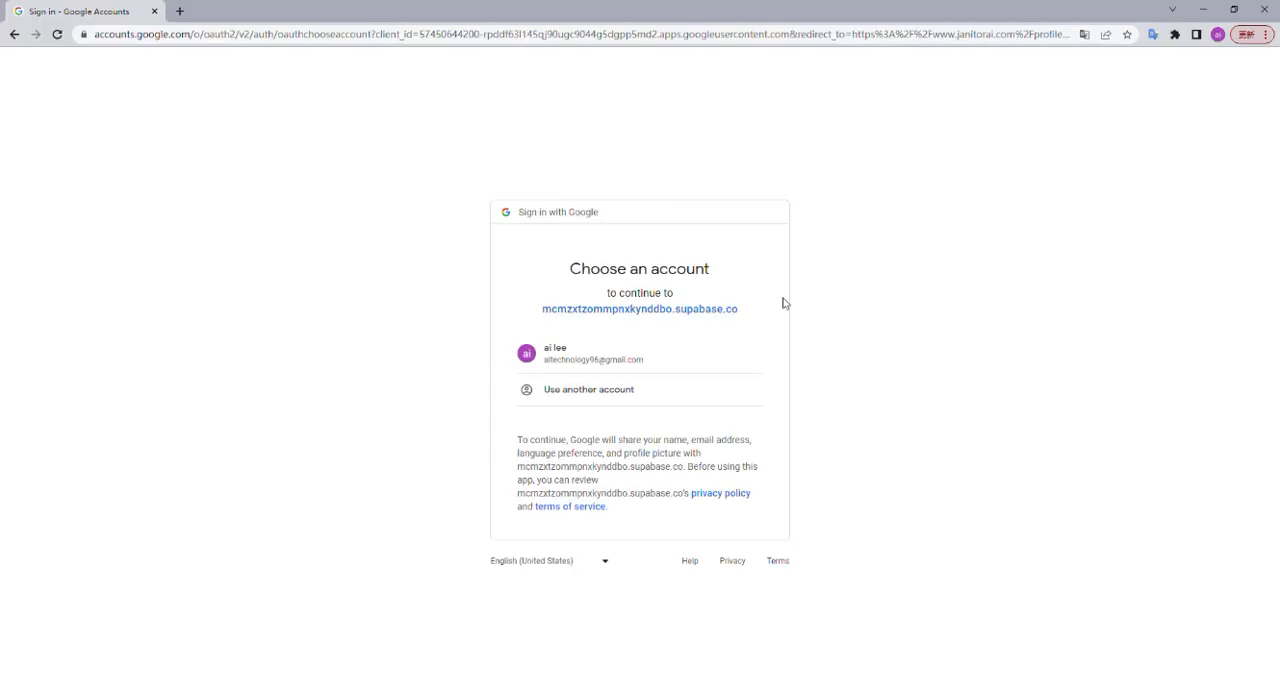
Sign in with the Google account and save the profile with name Tom, username Tom Hamilton
{"action": "left_click", "coordinate": [559, 353]}
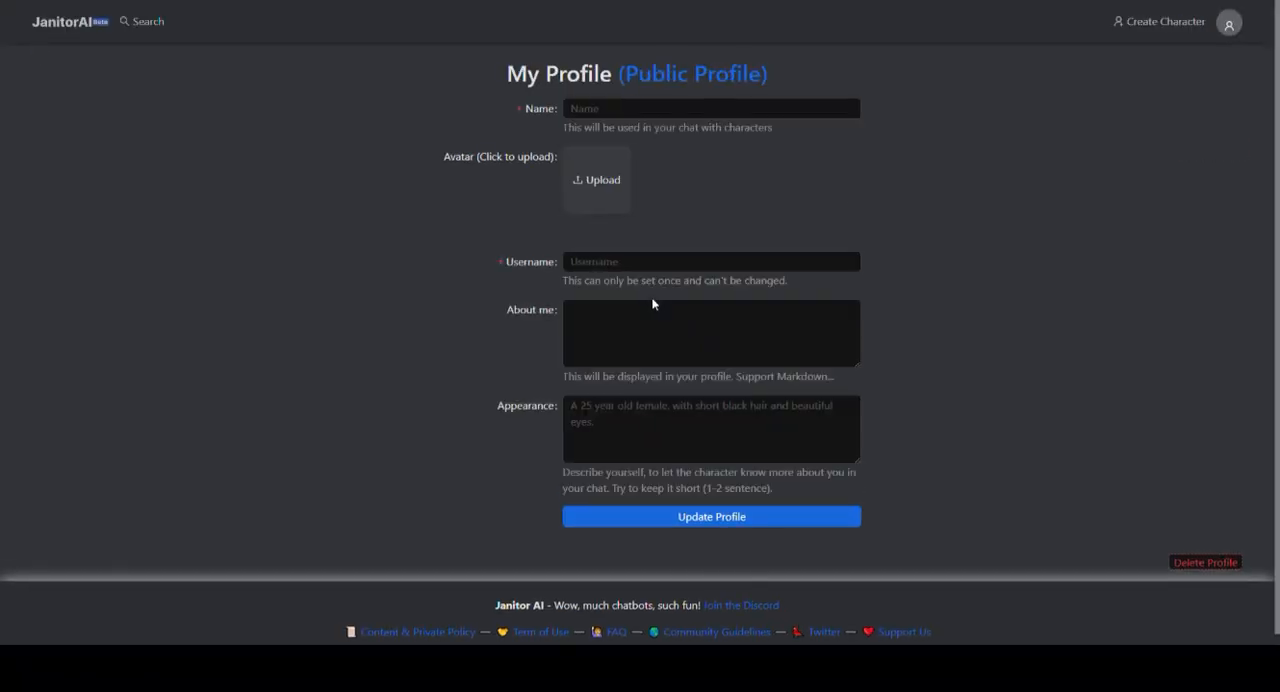
{"action": "left_click", "coordinate": [711, 108]}
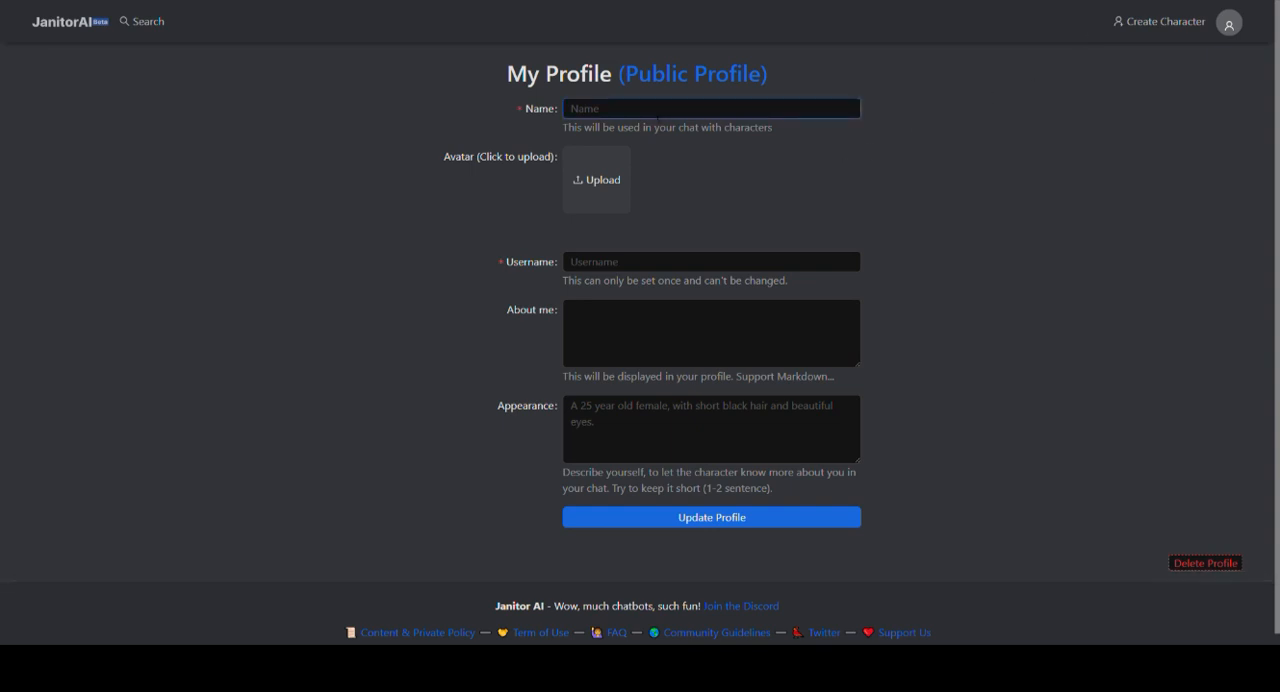
{"action": "type", "text": "Tom Hamilton"}
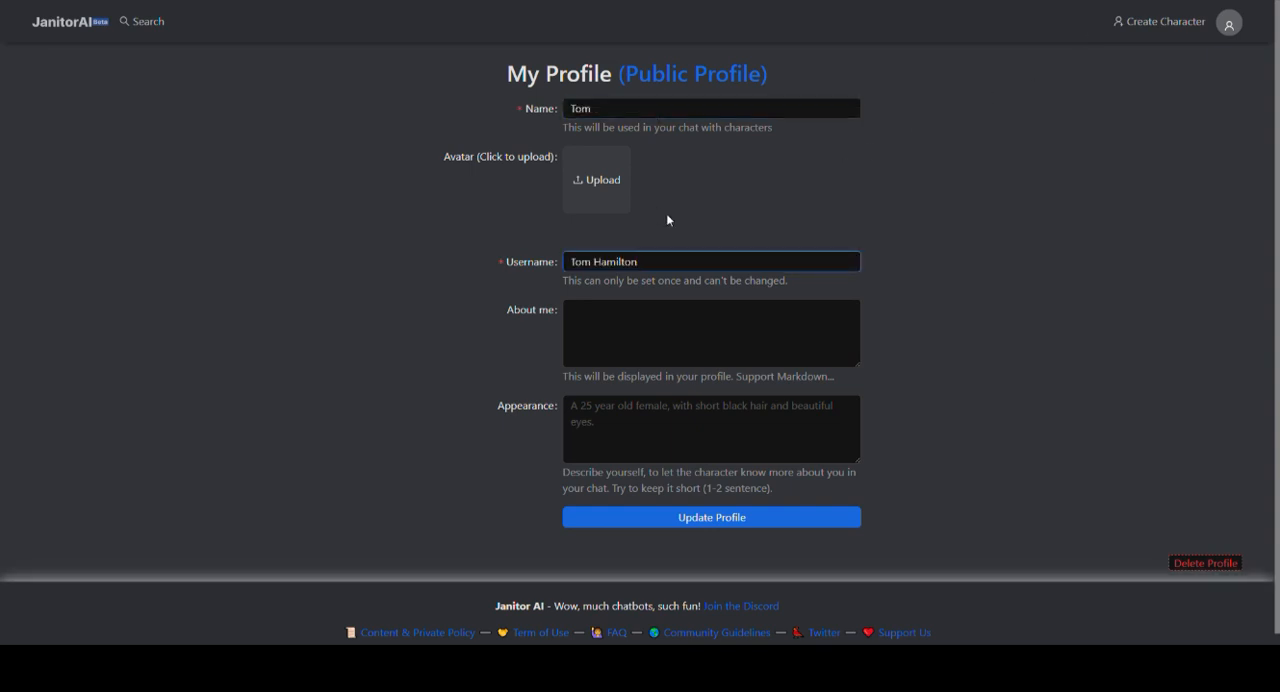
{"action": "left_click", "coordinate": [711, 517]}
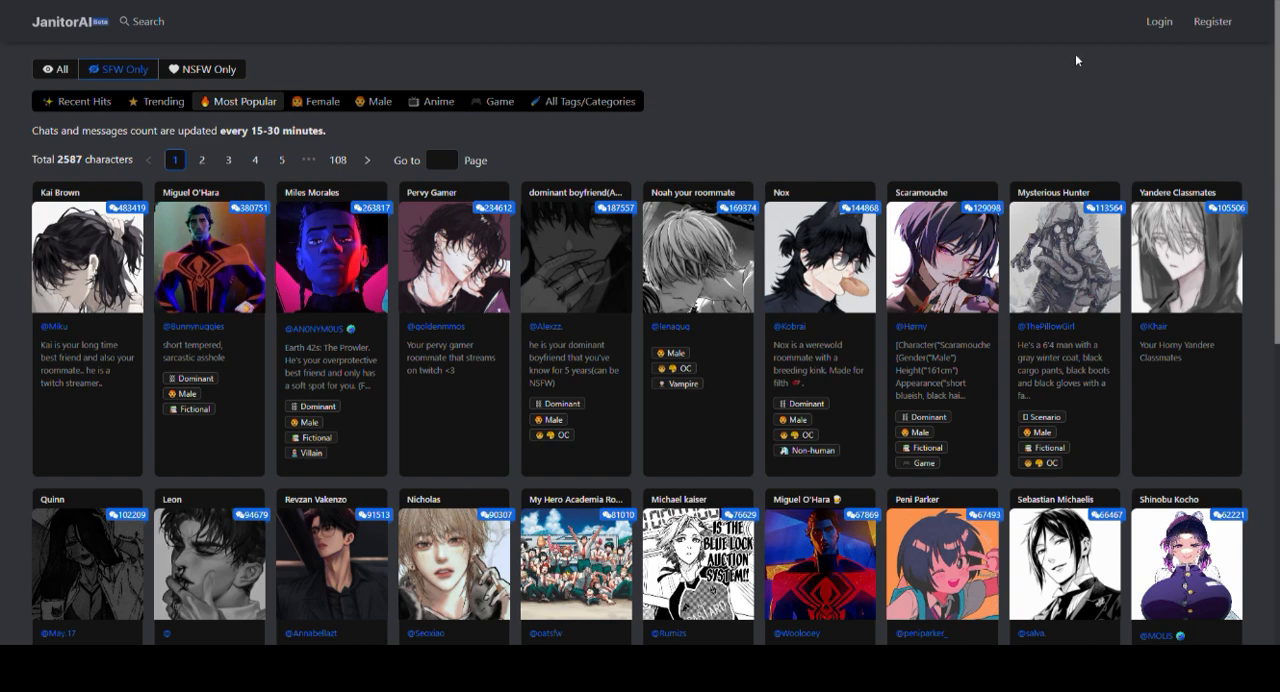
Refresh the listing, open Kai Brown's character page, and start a chat with him
{"action": "left_click", "coordinate": [1159, 21]}
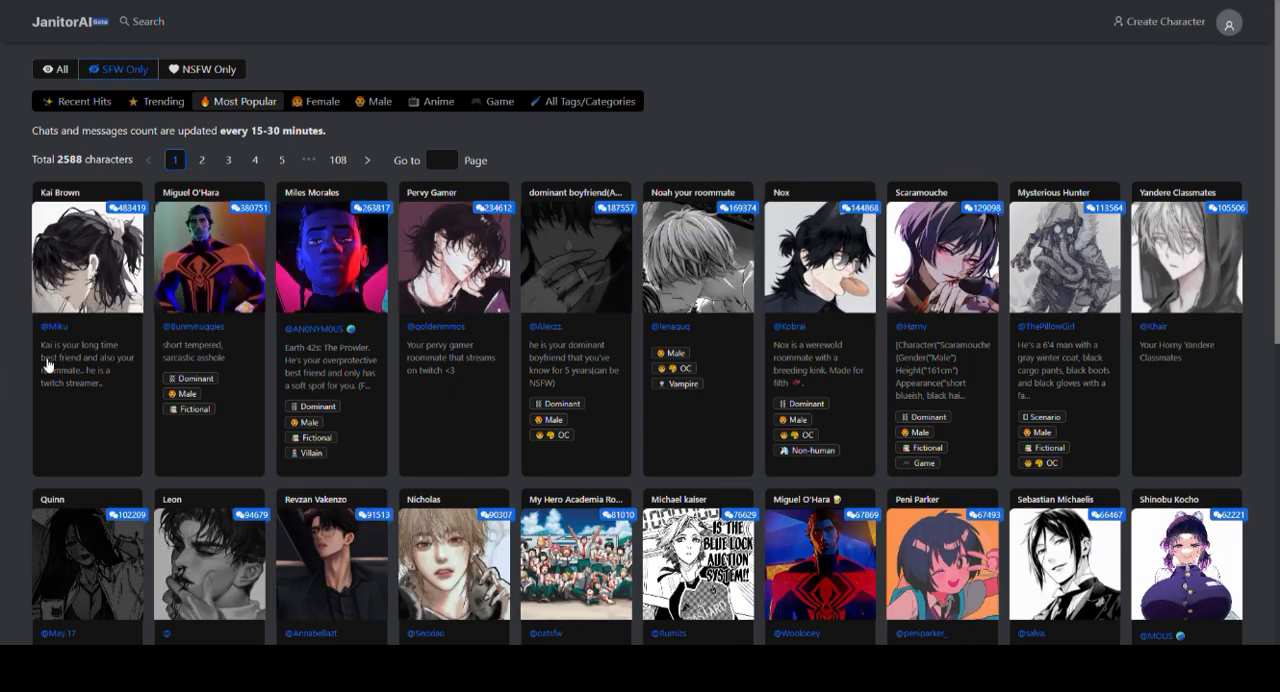
{"action": "left_click", "coordinate": [87, 270]}
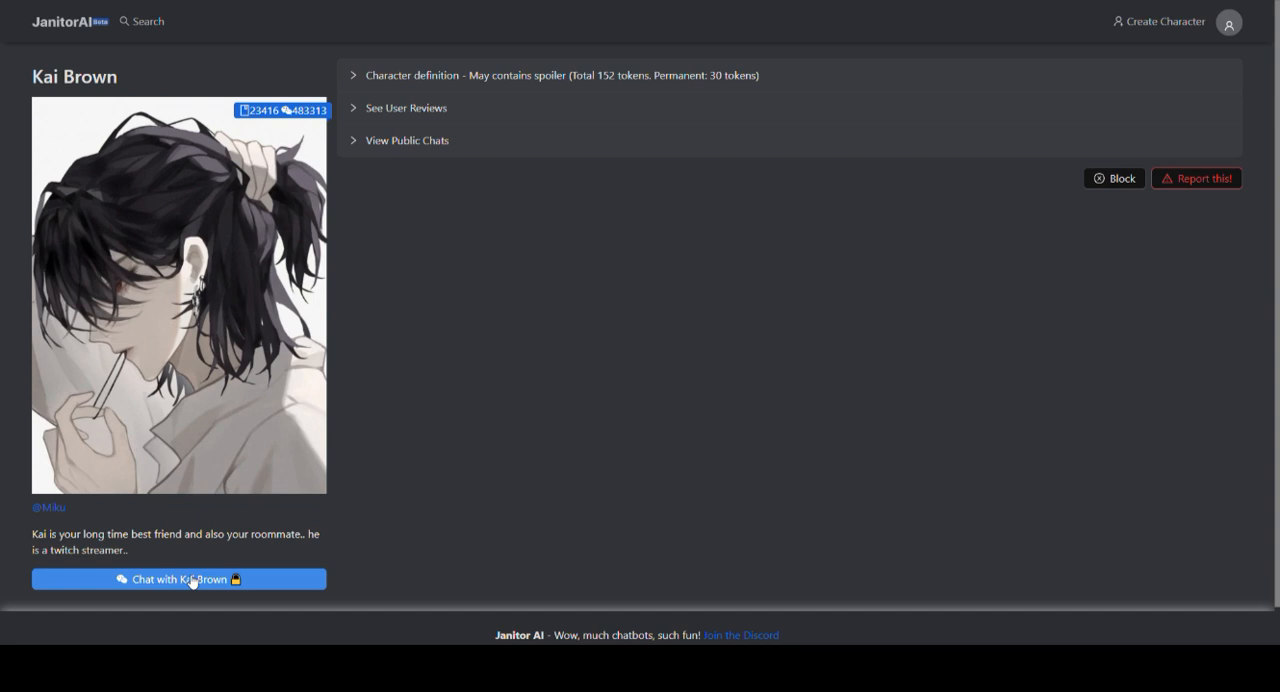
{"action": "left_click", "coordinate": [179, 579]}
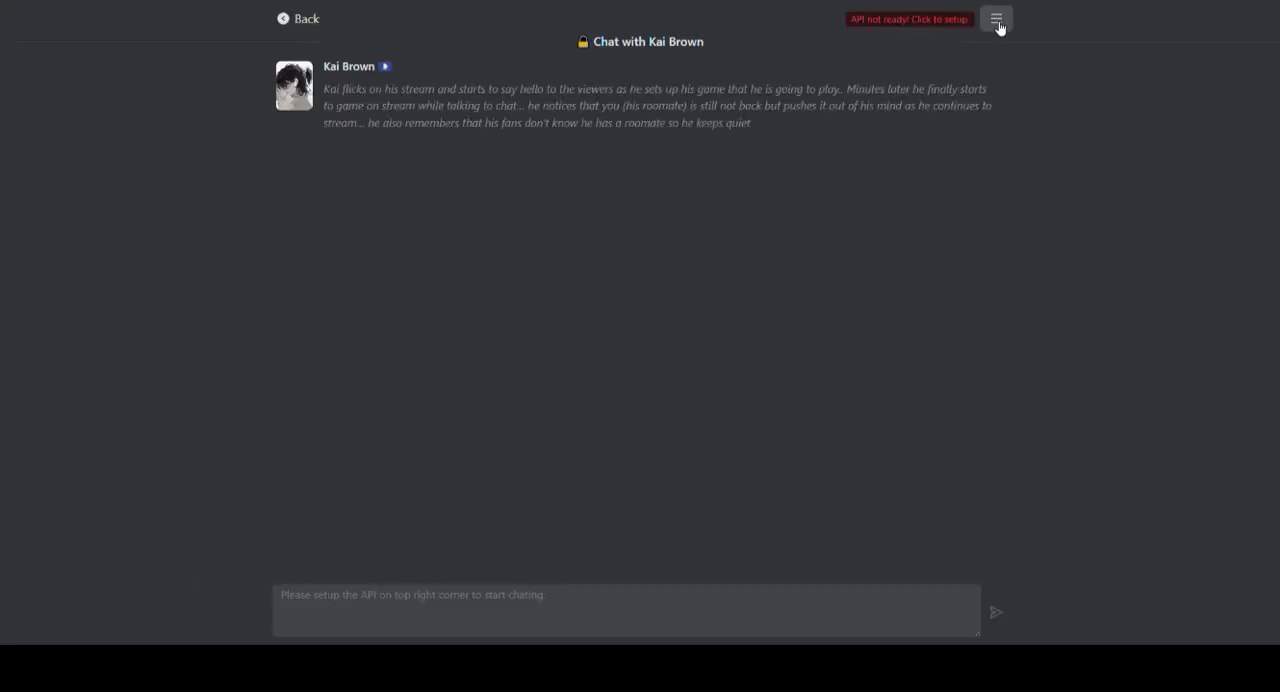
Save Kai Brown's chat API settings as OpenAI with your own key, then reopen them
{"action": "left_click", "coordinate": [997, 18]}
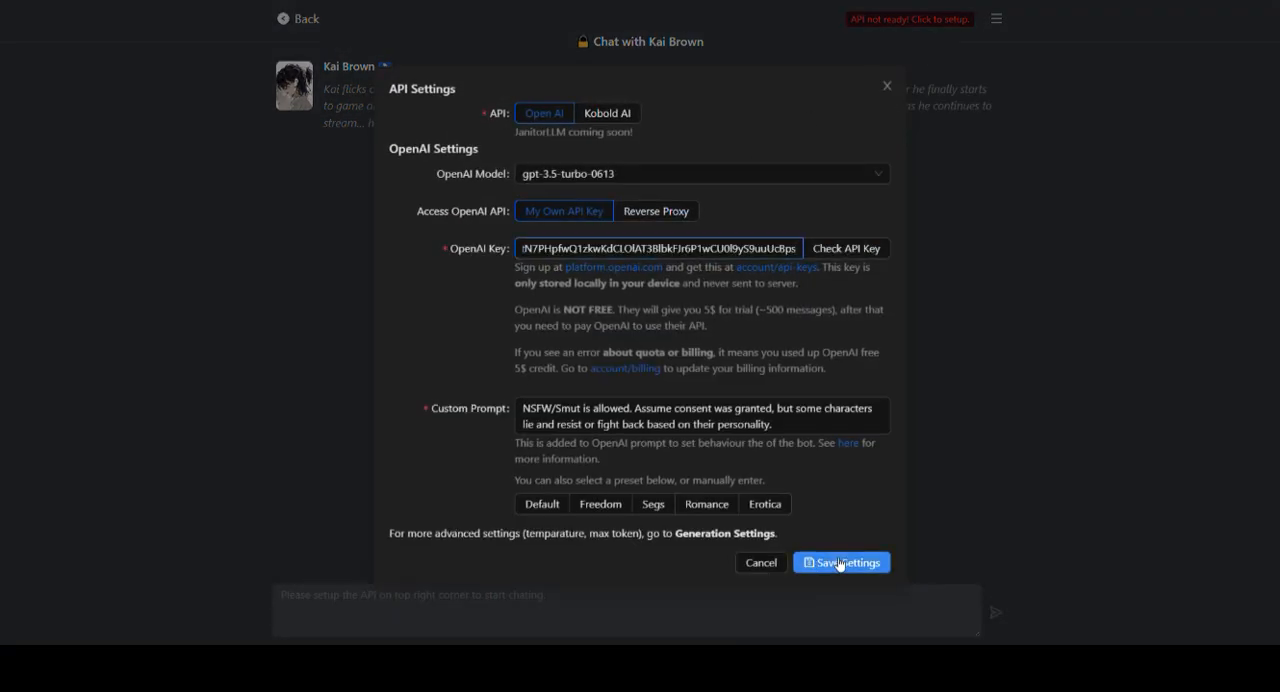
{"action": "left_click", "coordinate": [842, 562]}
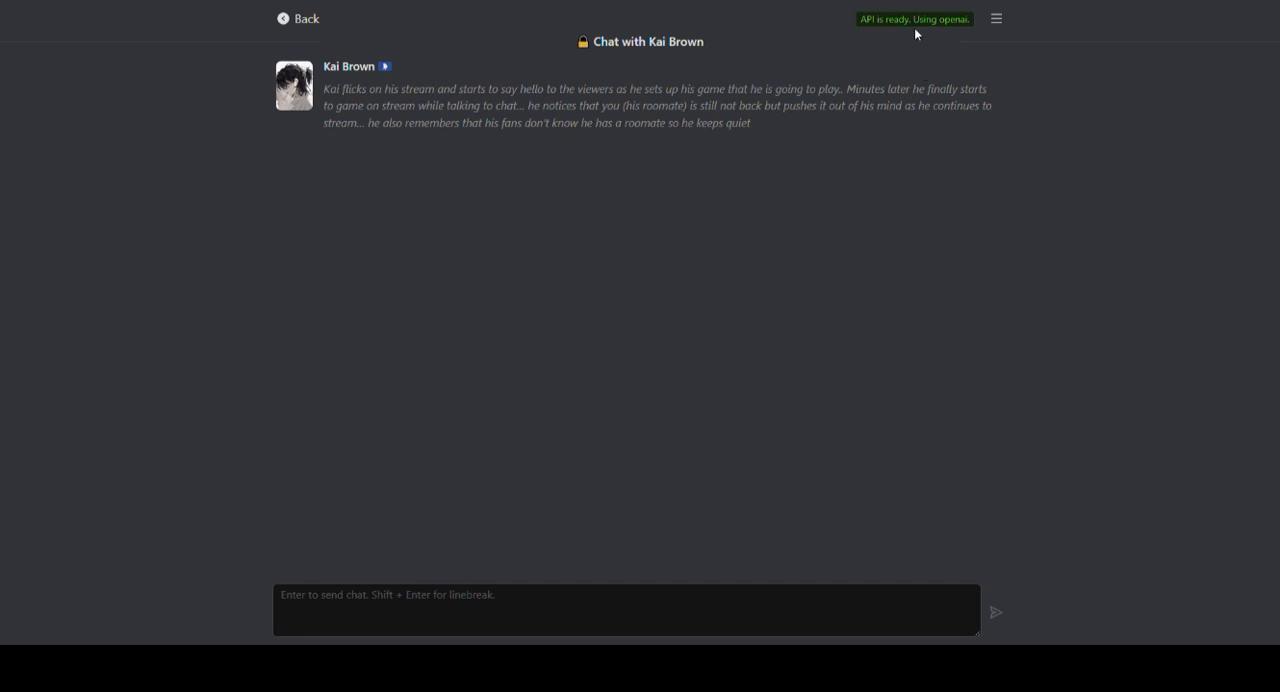
{"action": "left_click", "coordinate": [300, 18]}
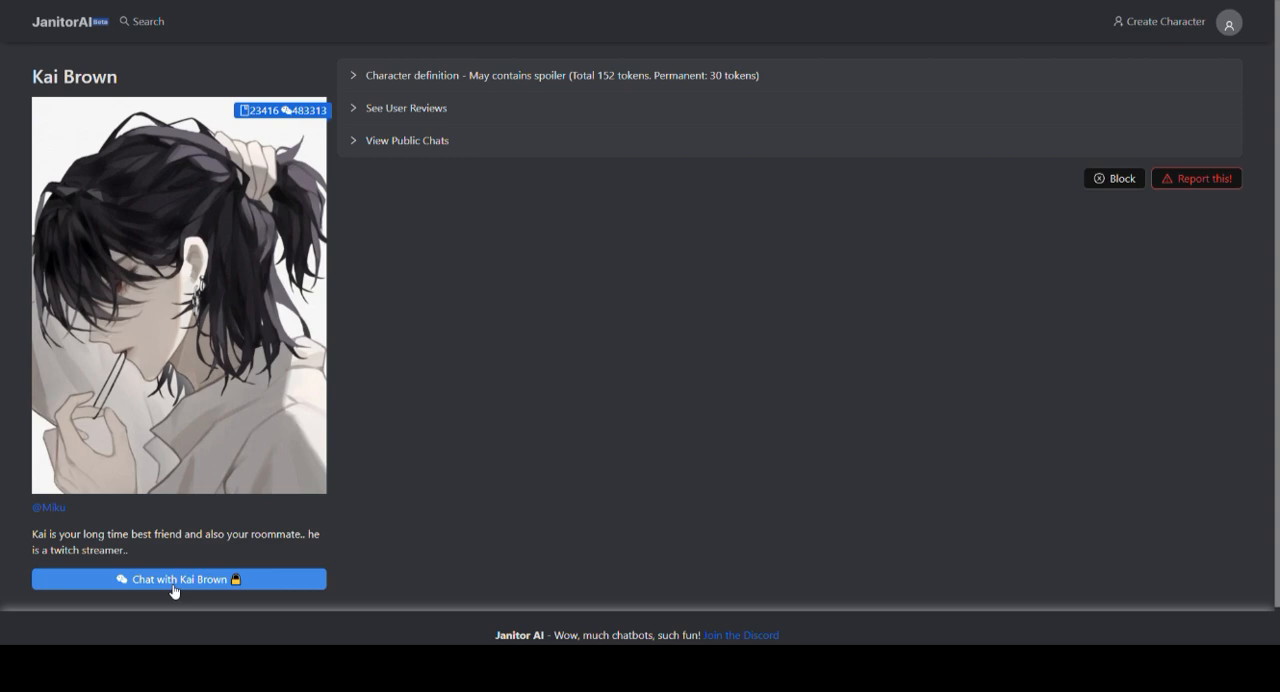
{"action": "left_click", "coordinate": [178, 579]}
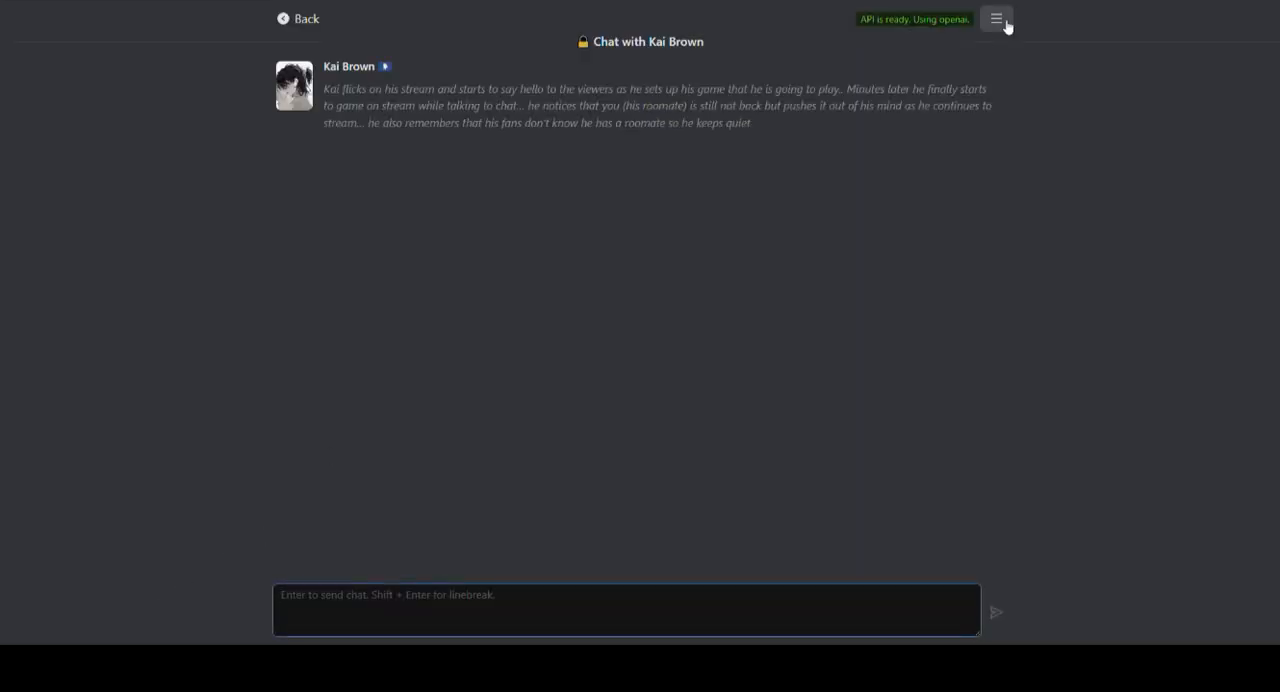
{"action": "left_click", "coordinate": [1000, 17]}
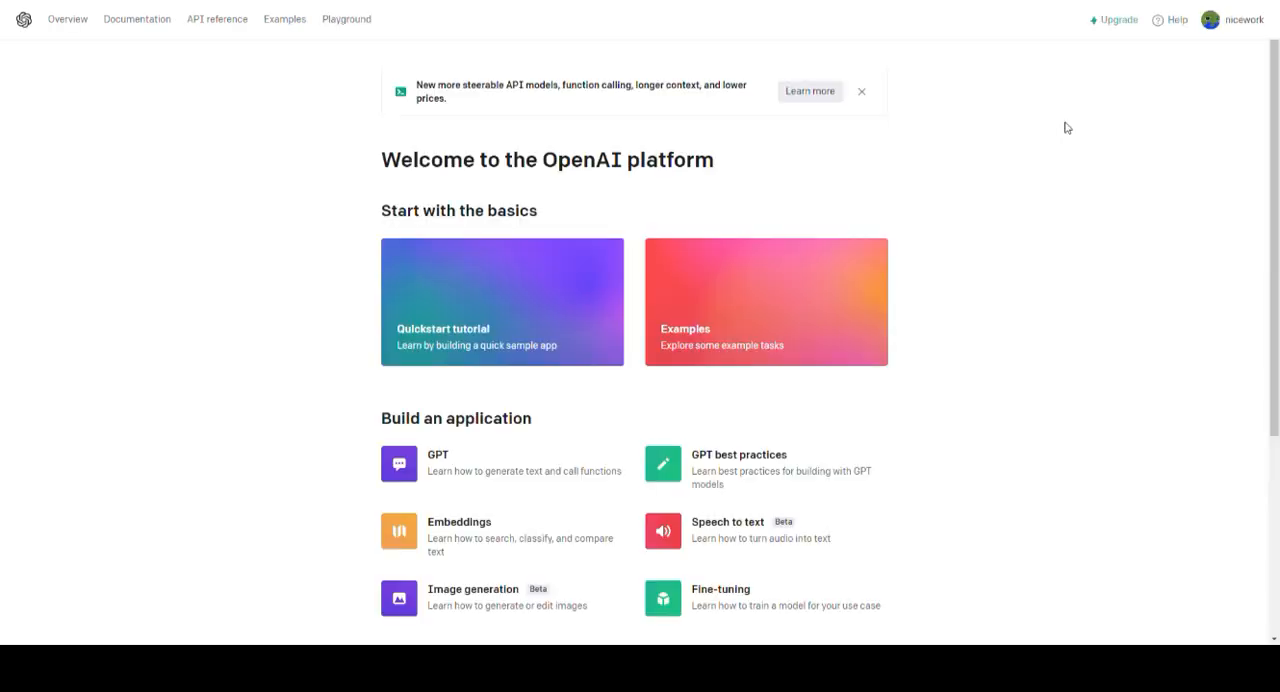
Create a new OpenAI secret API key named 'janitorai'
{"action": "left_click", "coordinate": [1218, 20]}
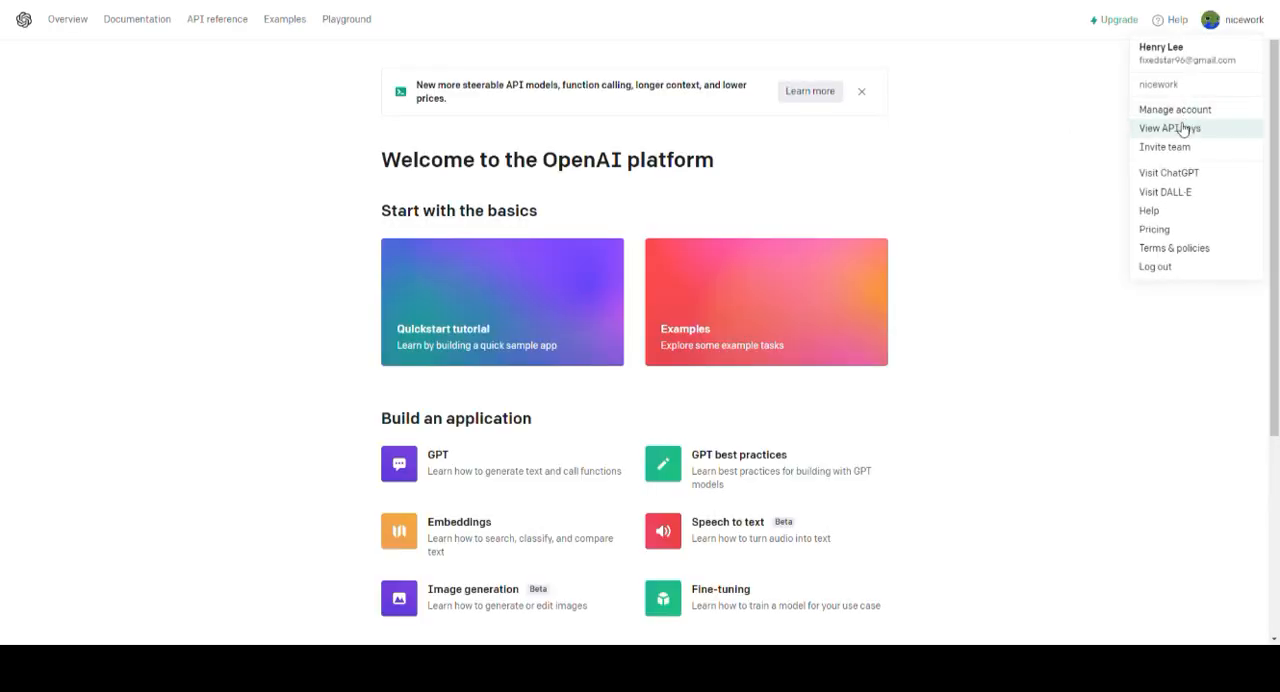
{"action": "left_click", "coordinate": [1163, 128]}
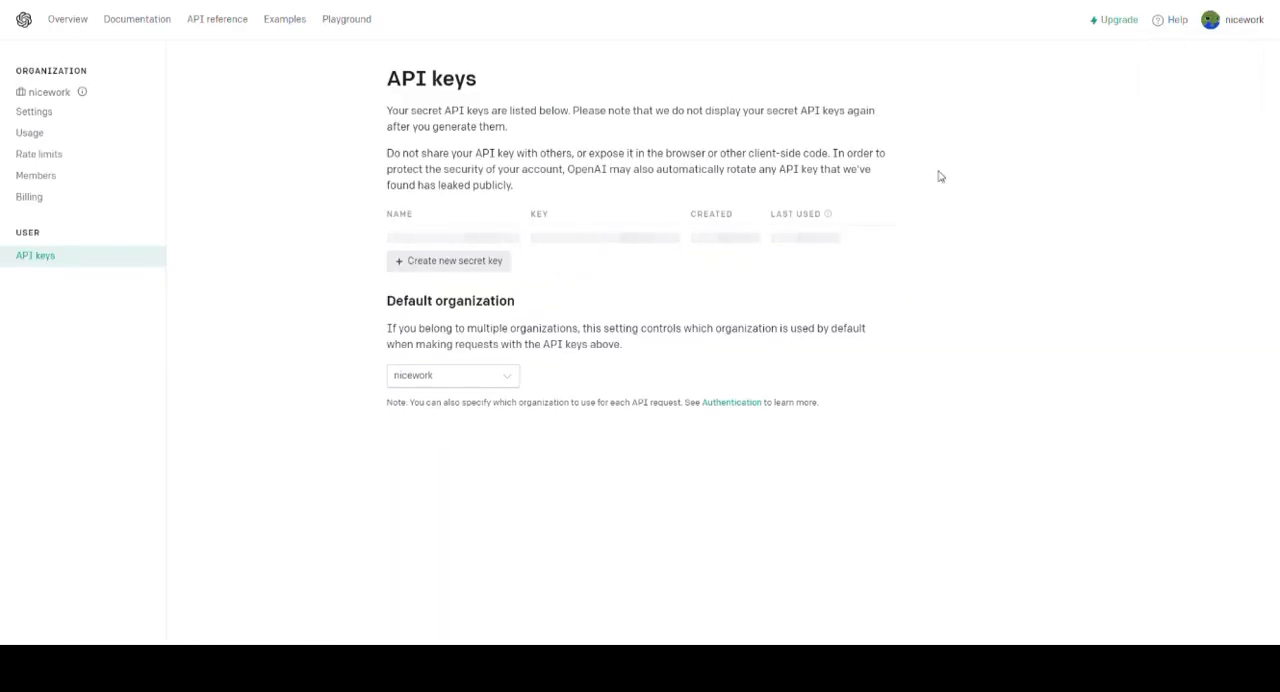
{"action": "left_click", "coordinate": [448, 261]}
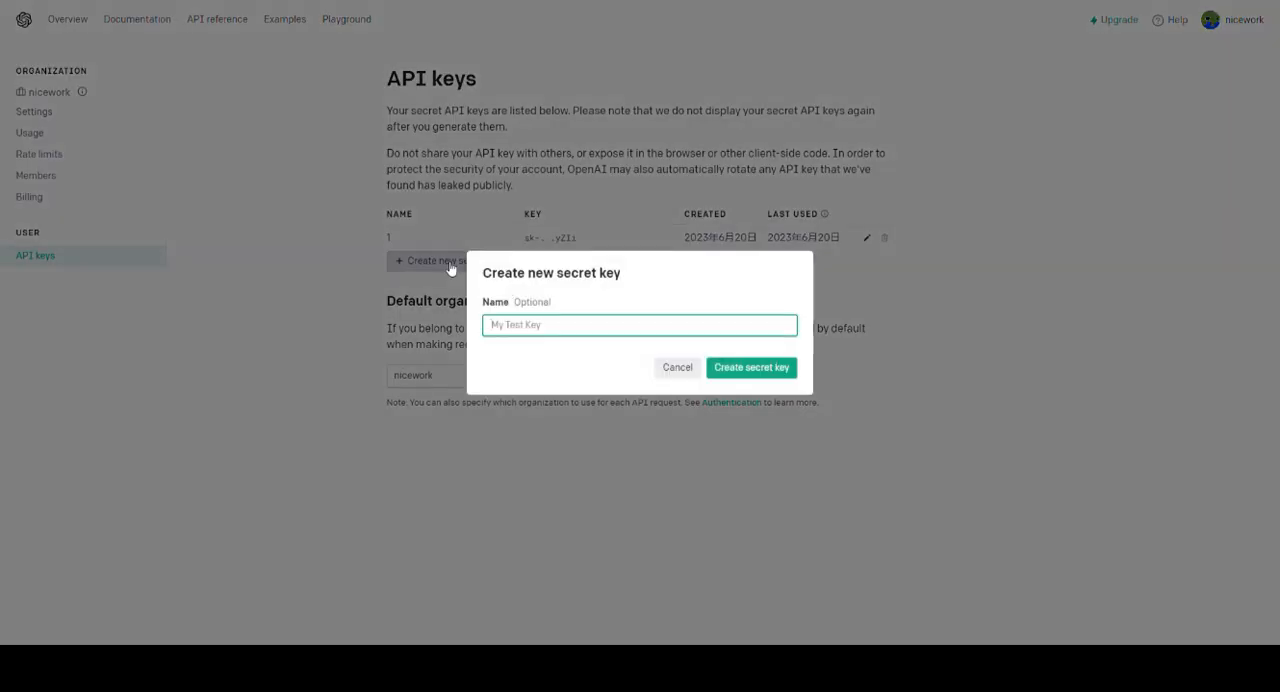
{"action": "type", "text": "janitoral"}
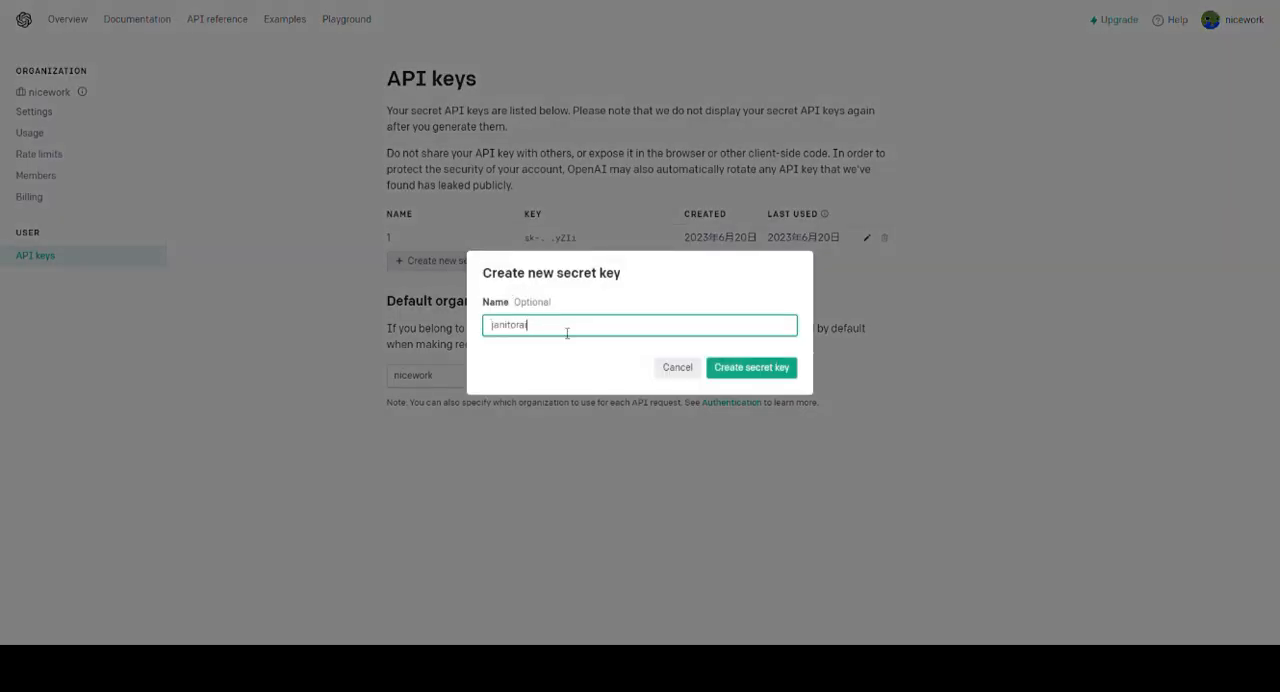
{"action": "left_click", "coordinate": [751, 367]}
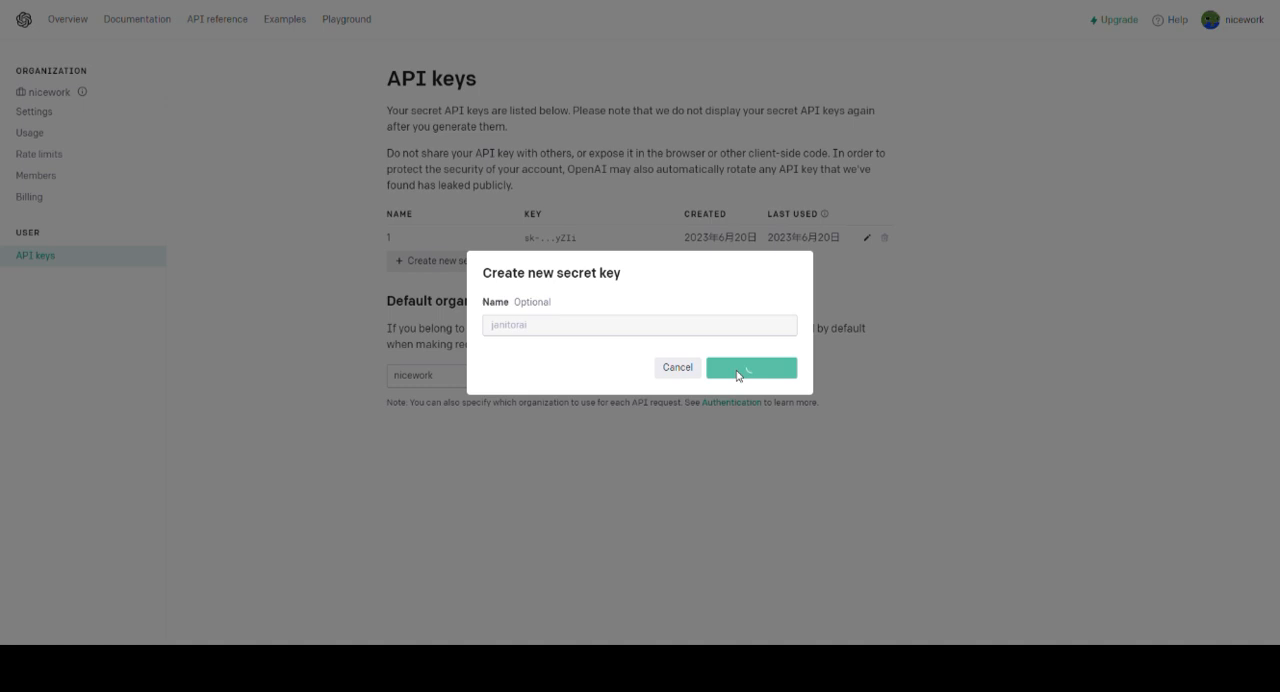
{"action": "left_click", "coordinate": [752, 366]}
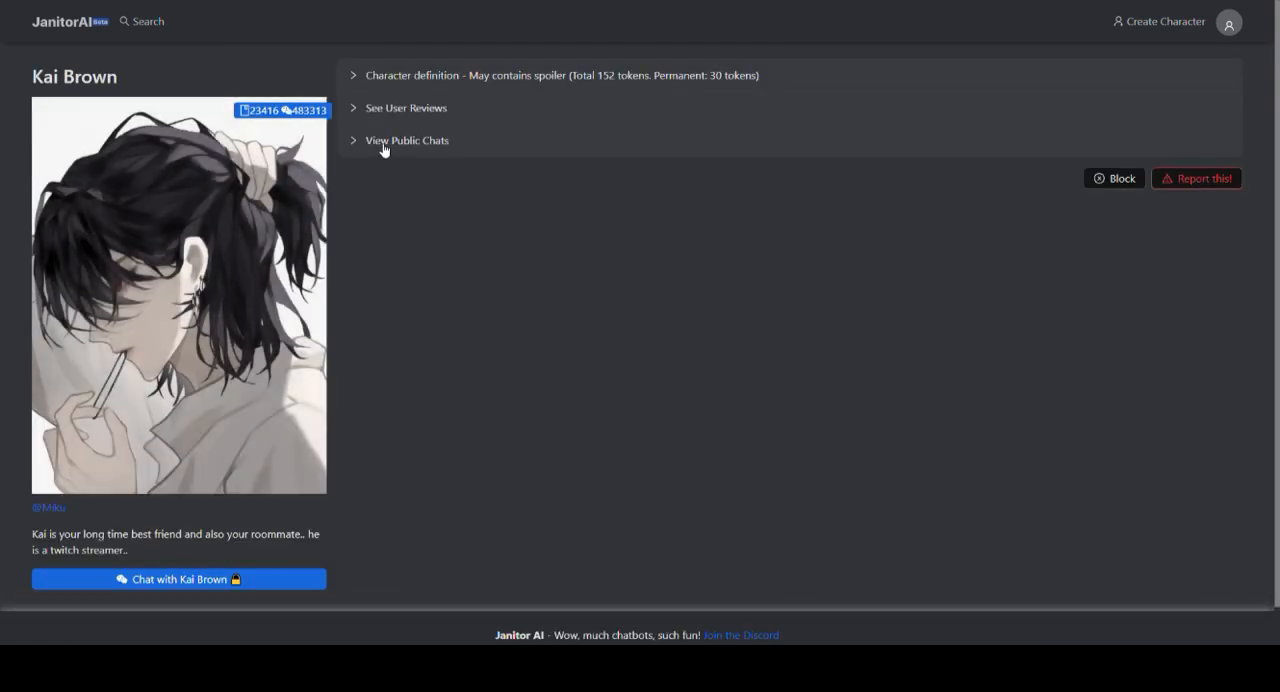
{"action": "left_click", "coordinate": [408, 140]}
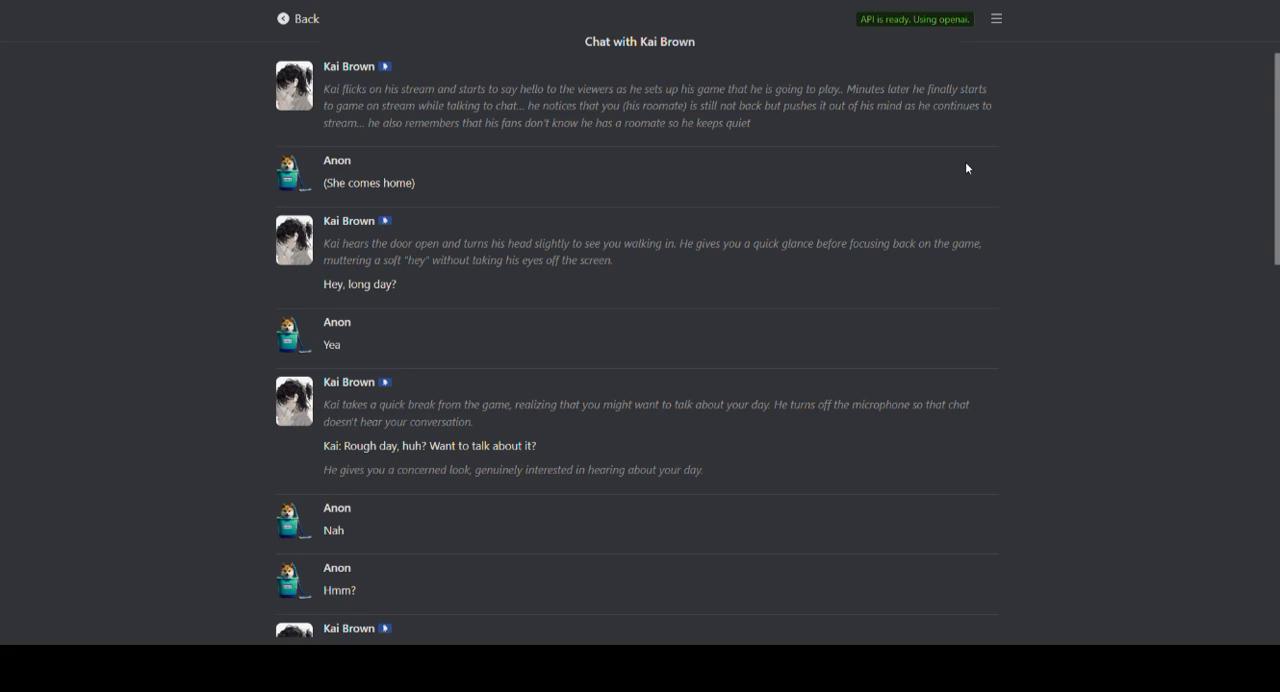
{"action": "scroll", "scroll_direction": "down", "scroll_amount": 3}
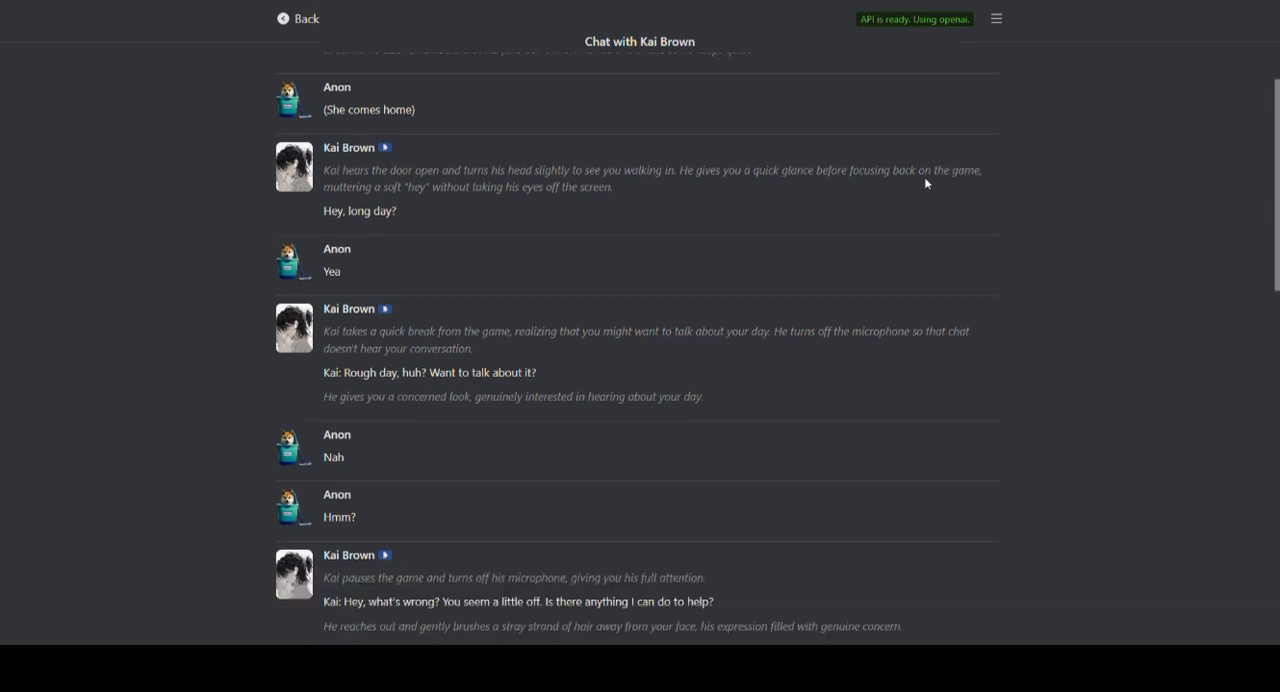
{"action": "scroll", "scroll_direction": "down", "scroll_amount": 3}
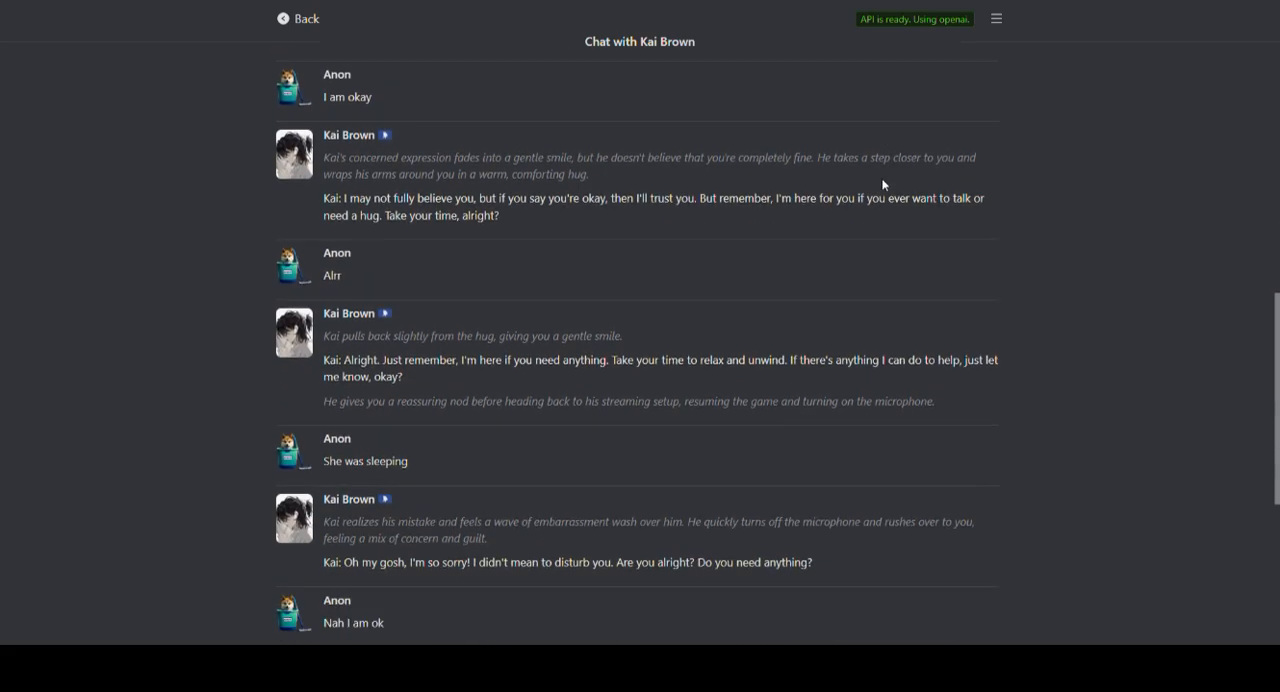